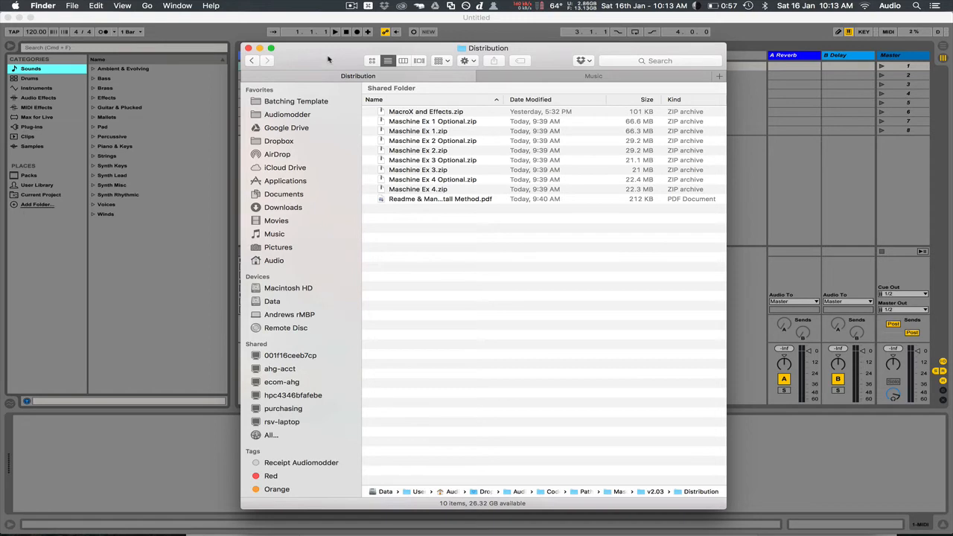
mouse_move(405, 137)
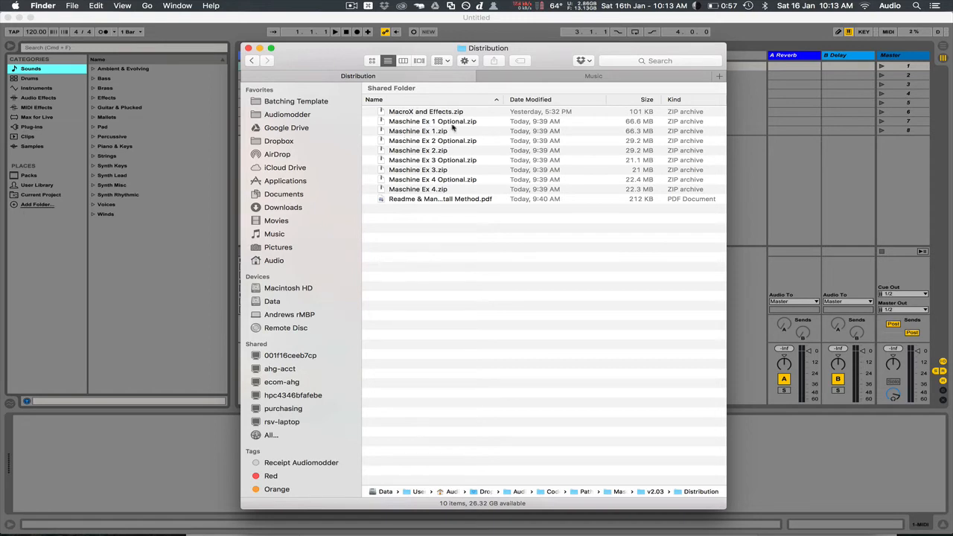
mouse_move(444, 143)
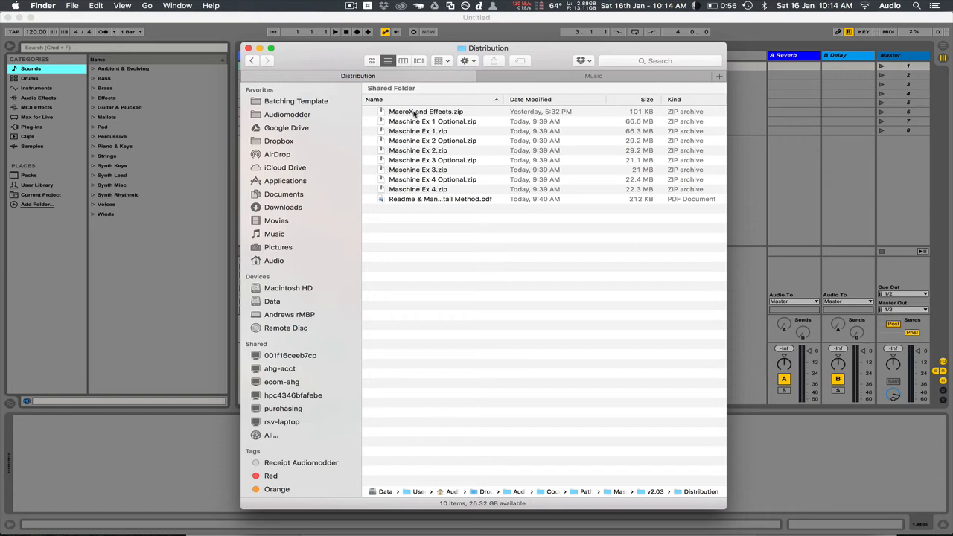
Extract MacroX and Effects.zip and expand the resulting folder to show its Live Pack file
double_click(426, 110)
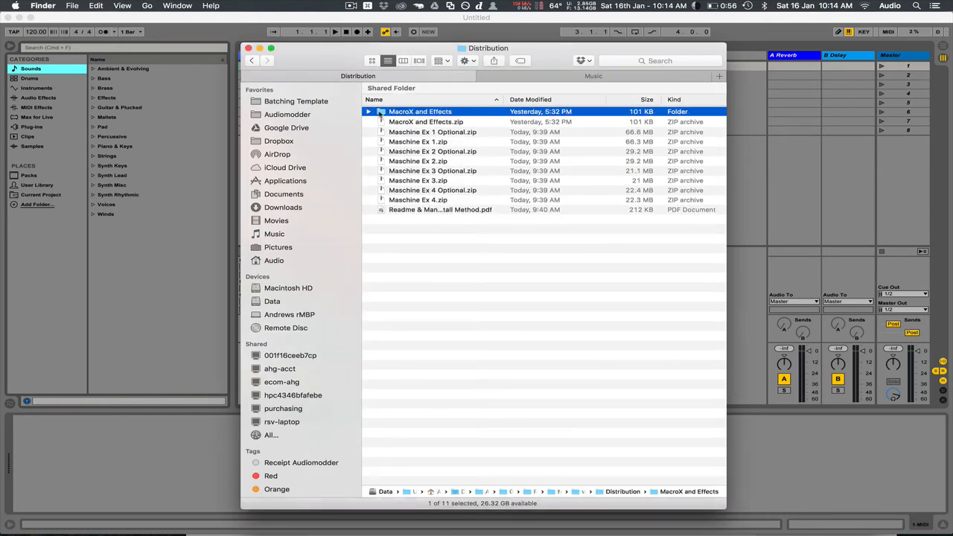
left_click(368, 110)
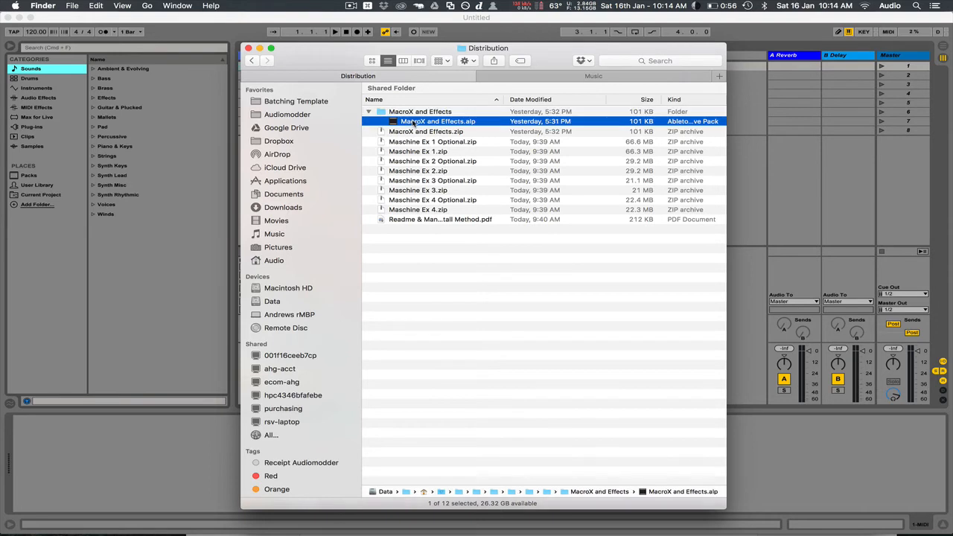
Launch the MacroX and Effects Live Pack and install it into Music > Ableton
double_click(438, 120)
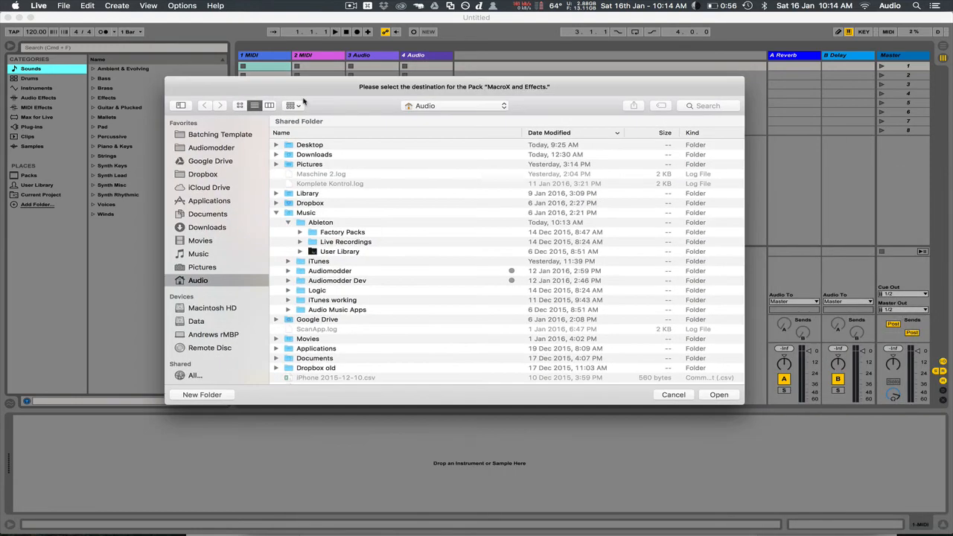
mouse_move(307, 231)
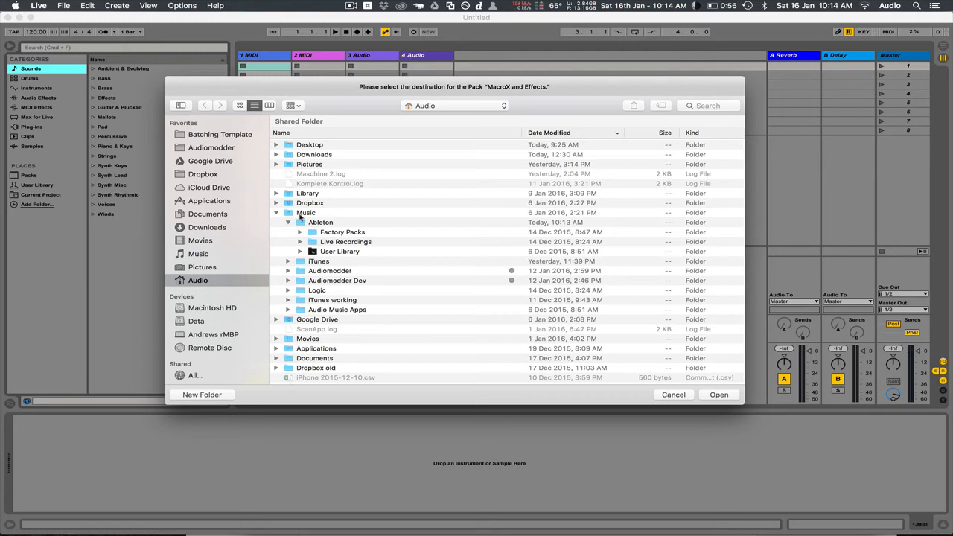
left_click(320, 222)
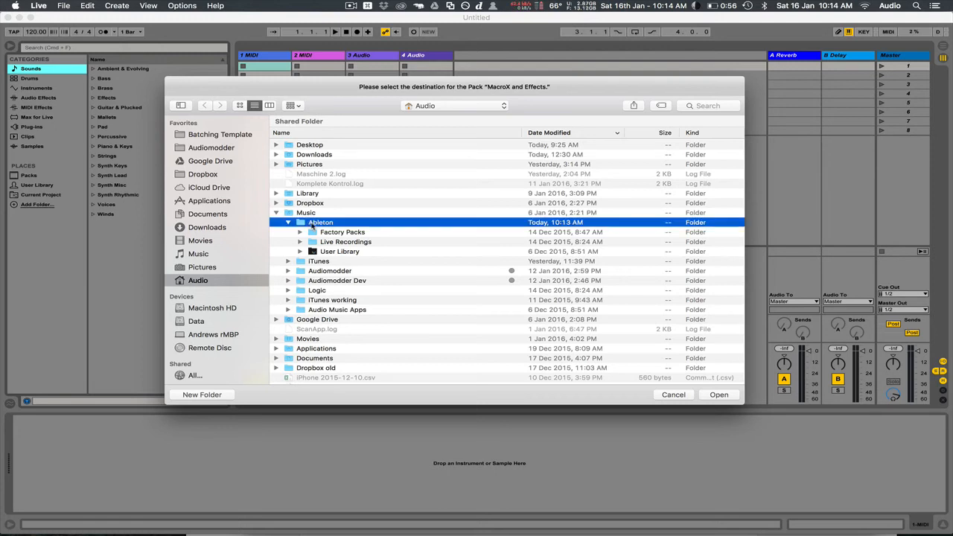
double_click(320, 222)
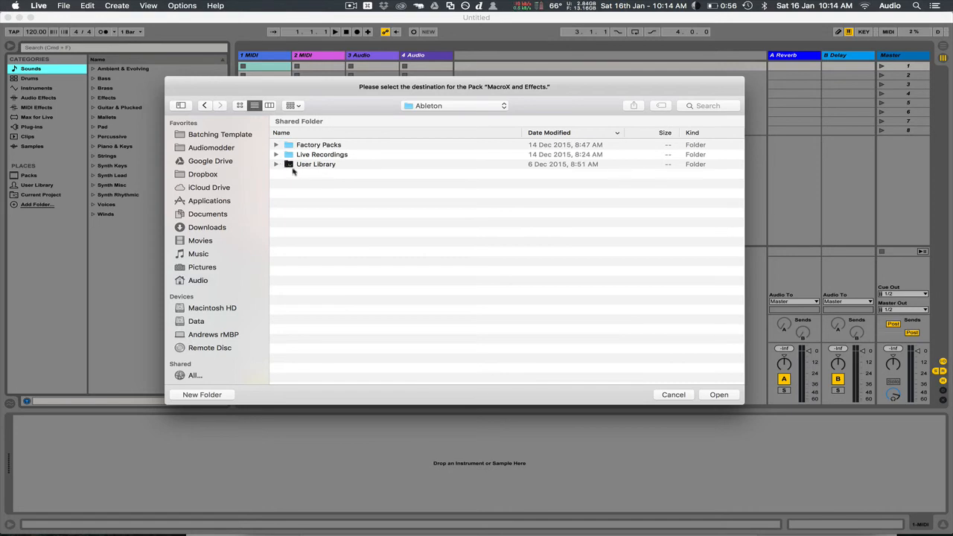
mouse_move(741, 393)
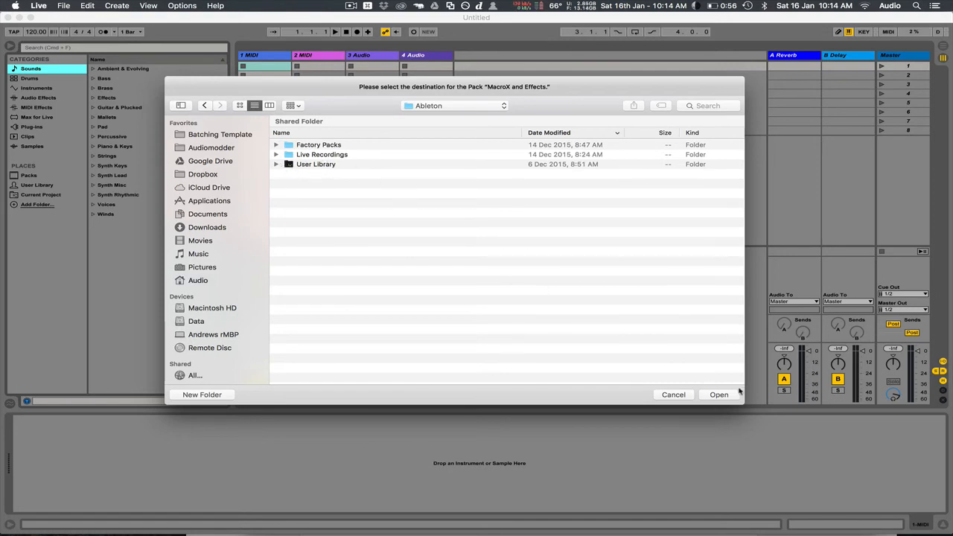
left_click(718, 394)
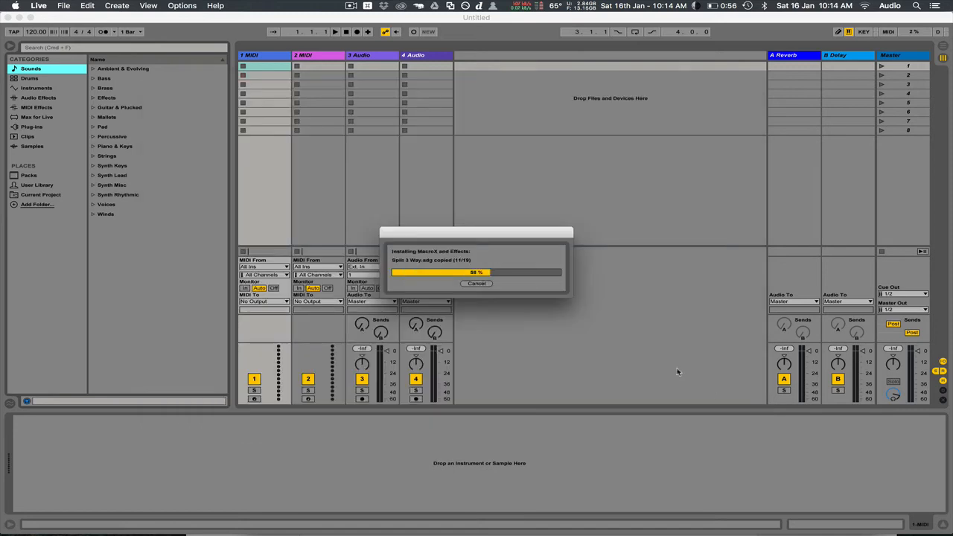
mouse_move(13, 222)
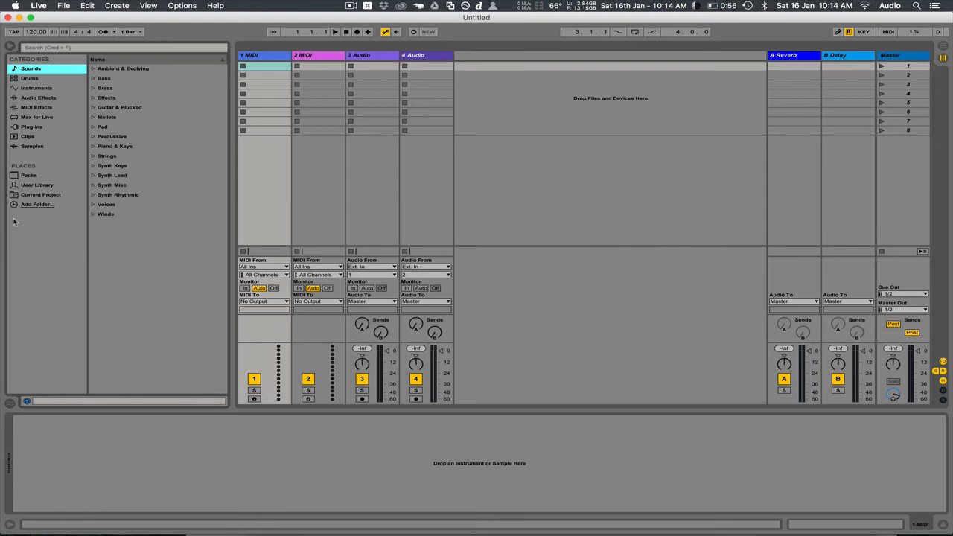
mouse_move(33, 207)
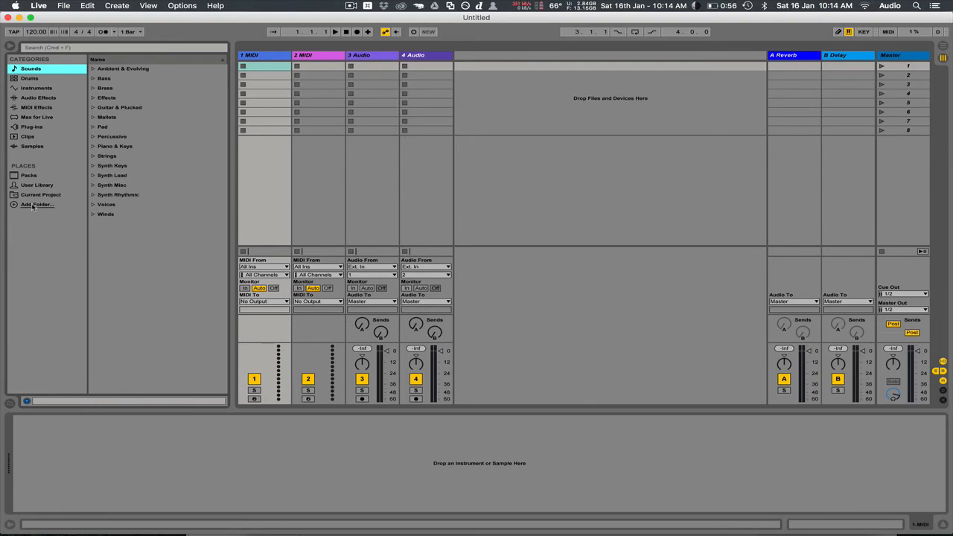
Add the inner MacroX and Effects folder to Places and list its device rack presets
left_click(37, 204)
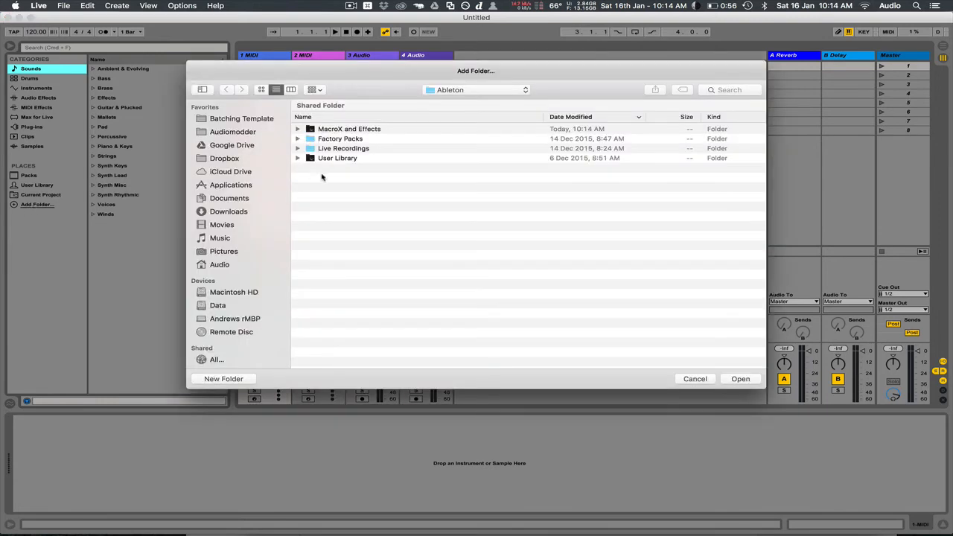
left_click(298, 128)
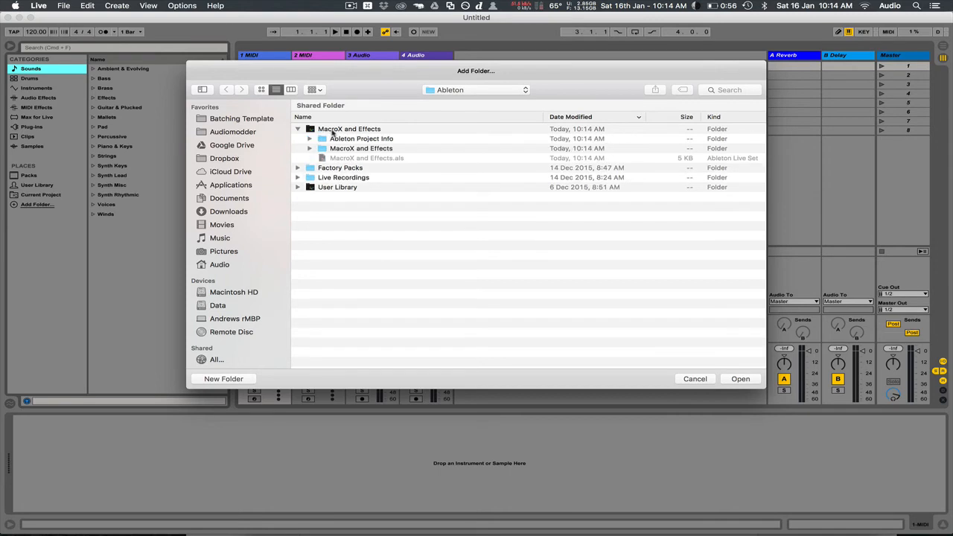
left_click(360, 149)
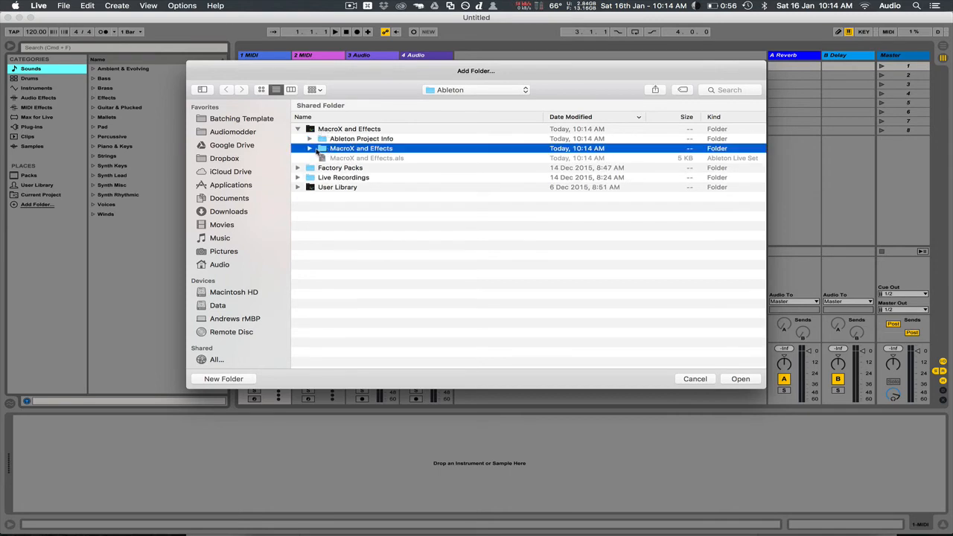
left_click(310, 149)
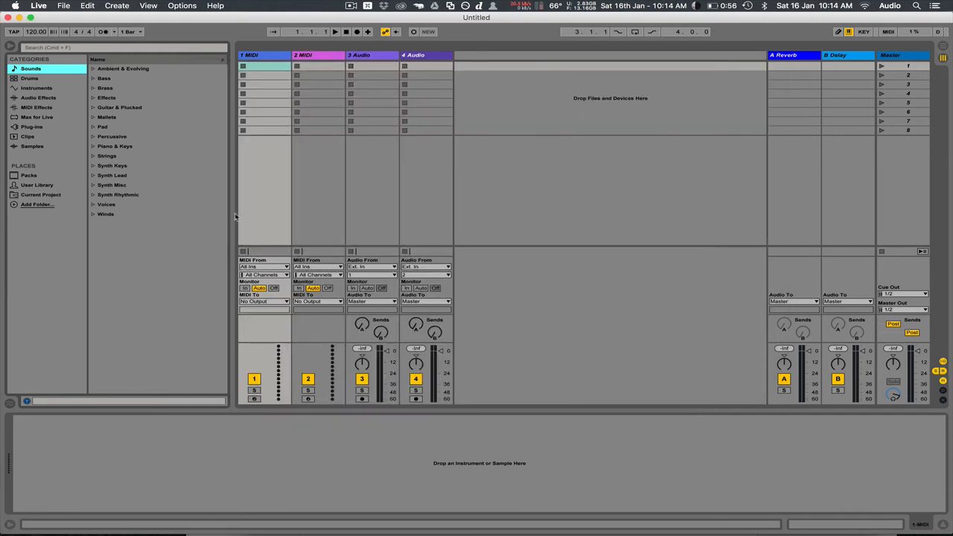
left_click(48, 204)
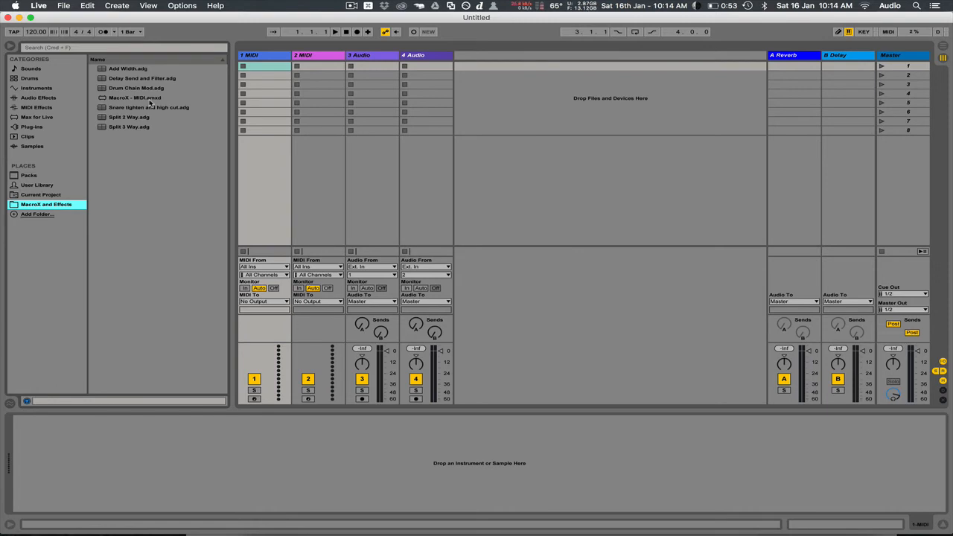
mouse_move(33, 509)
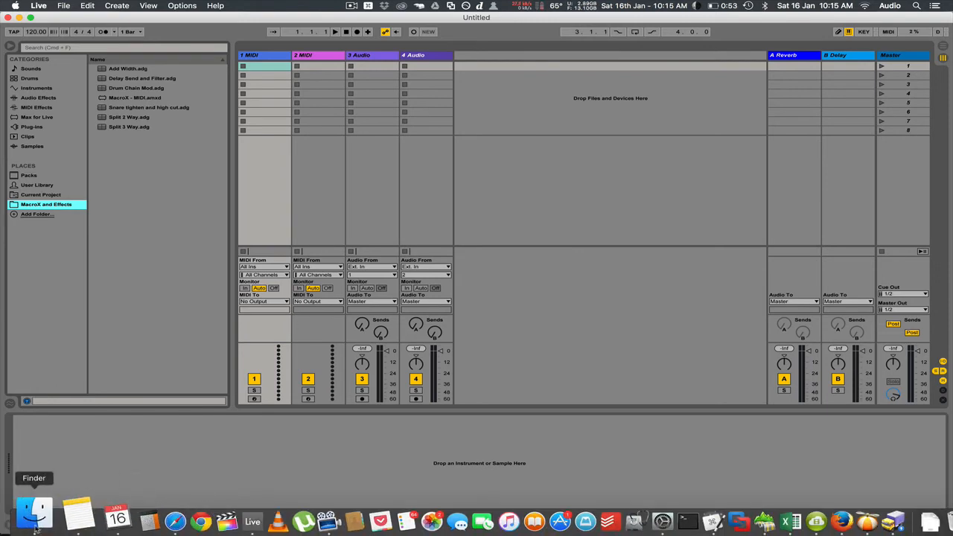
Back in Finder's Distribution folder, extract Maschine Ex 1.zip into a Maschine Ex 1 folder
left_click(32, 514)
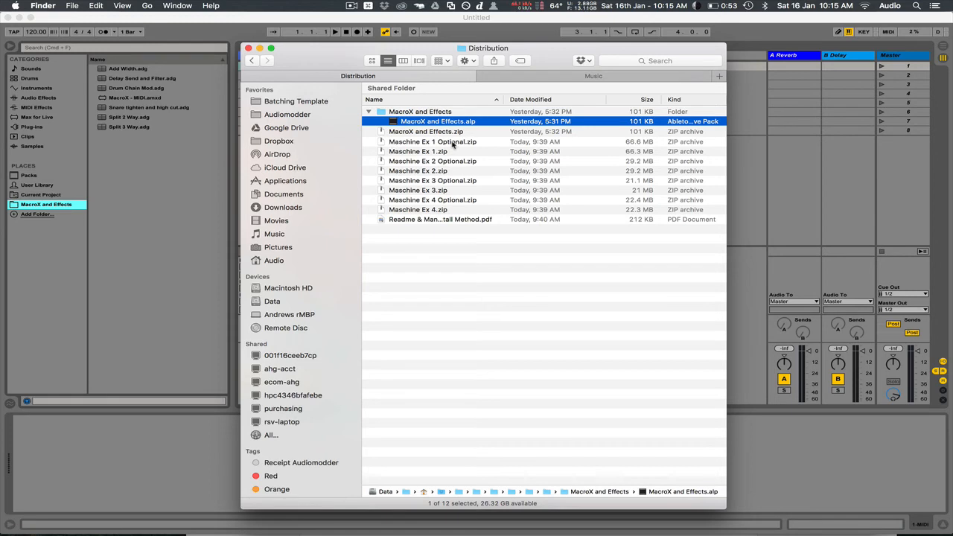
left_click(417, 152)
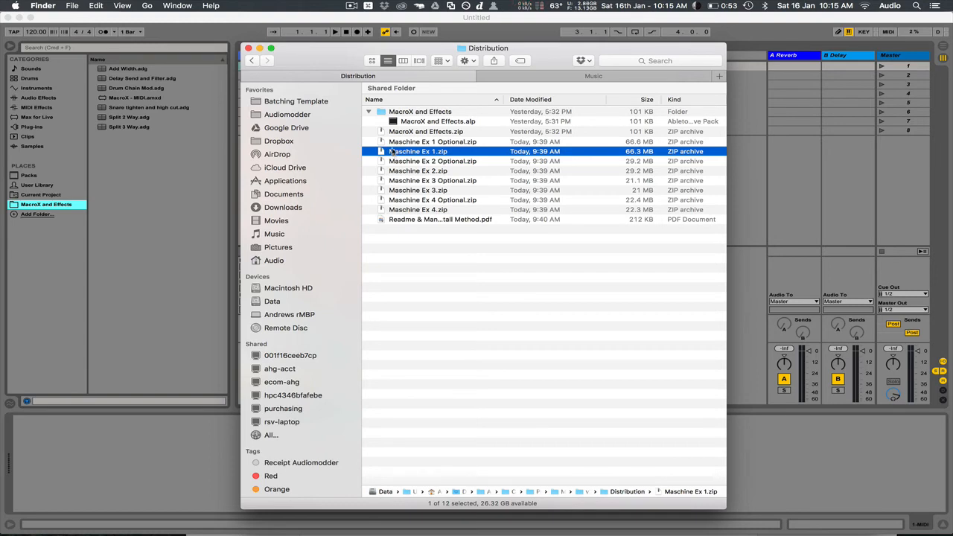
left_click(432, 141)
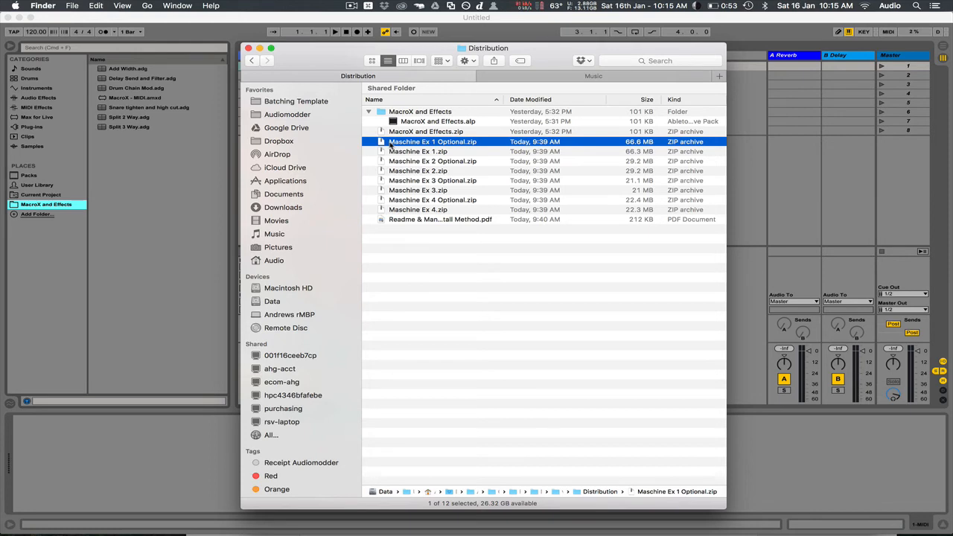
mouse_move(402, 155)
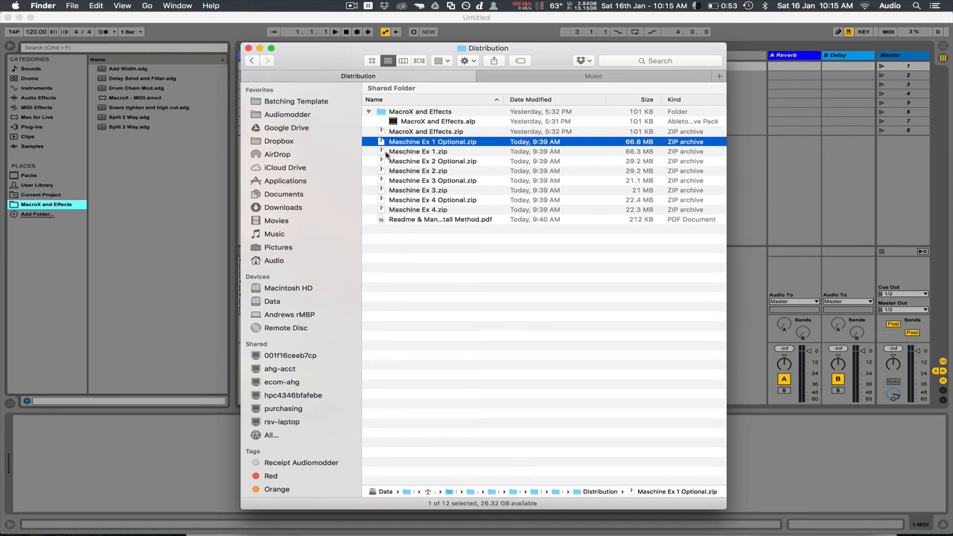
left_click(417, 152)
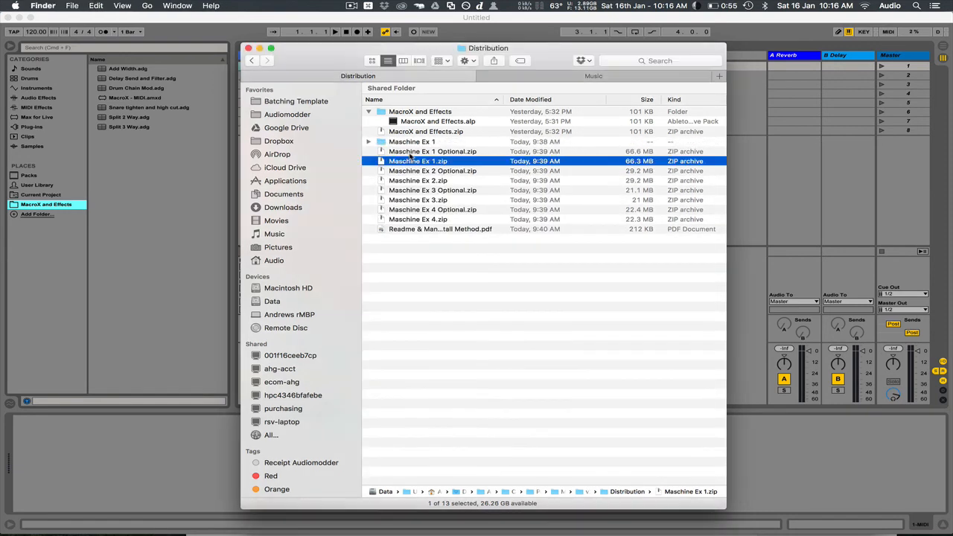
Launch Maschine Ex 1.alp from its folder and install it into the Ableton folder
left_click(370, 141)
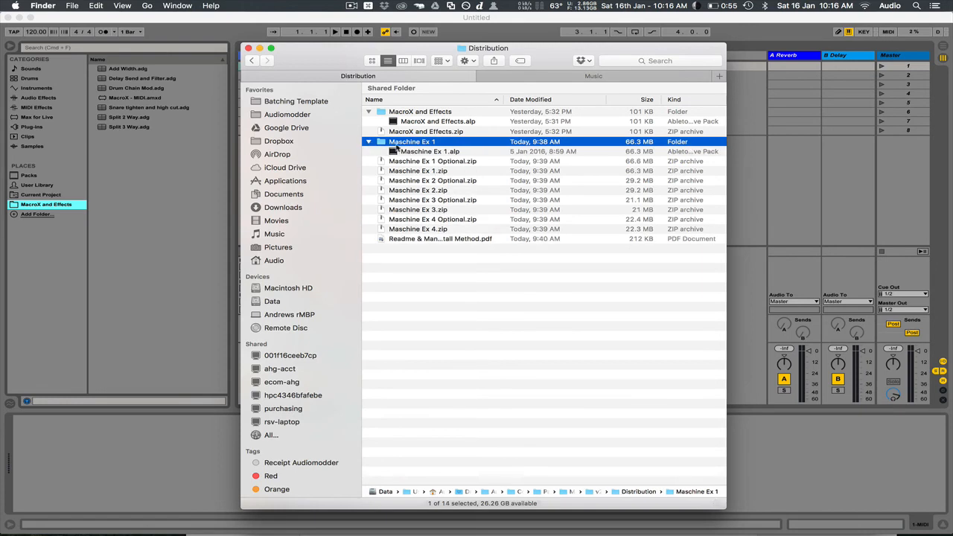
double_click(428, 152)
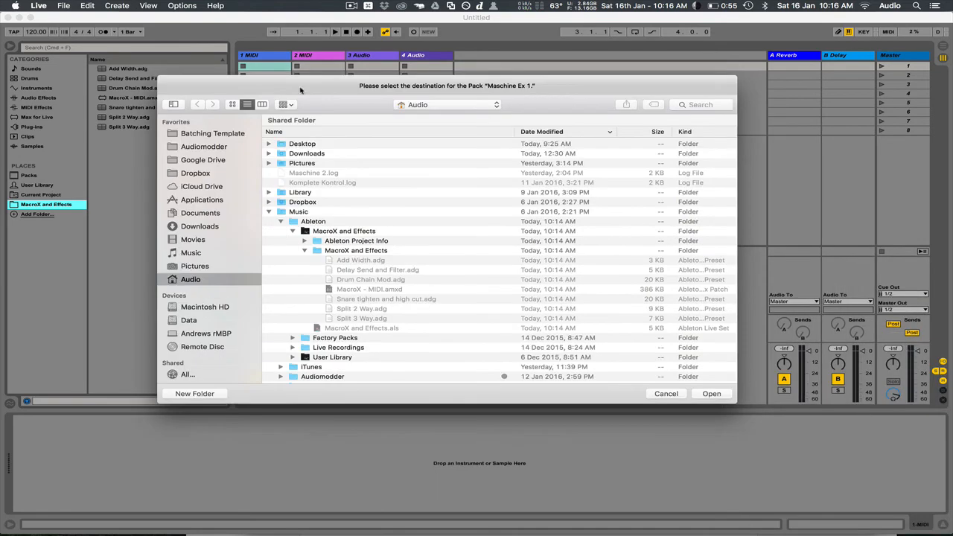
left_click(313, 221)
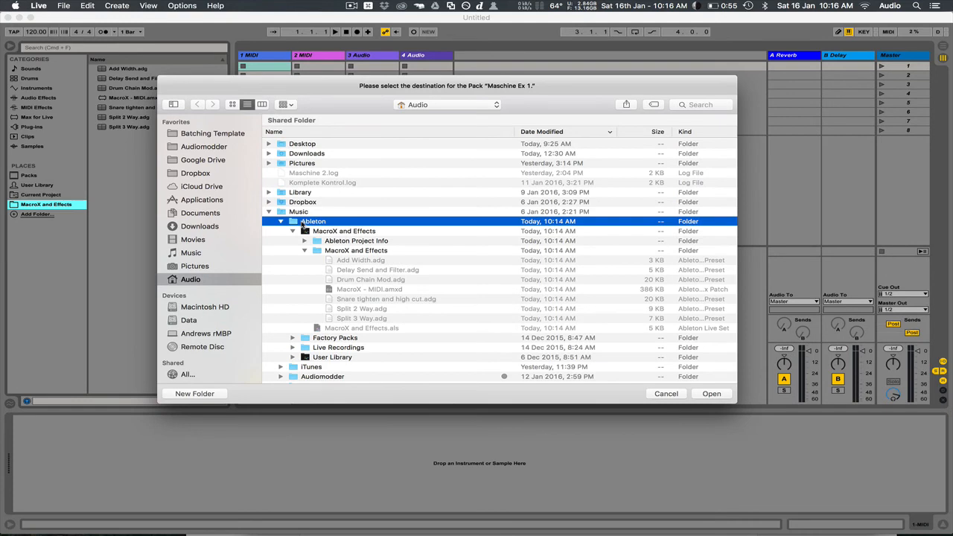
double_click(313, 220)
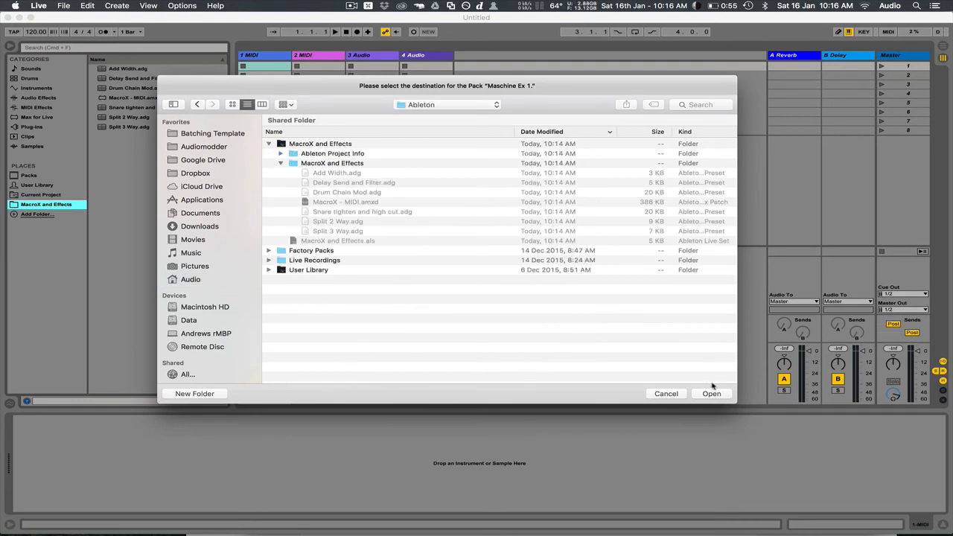
left_click(712, 393)
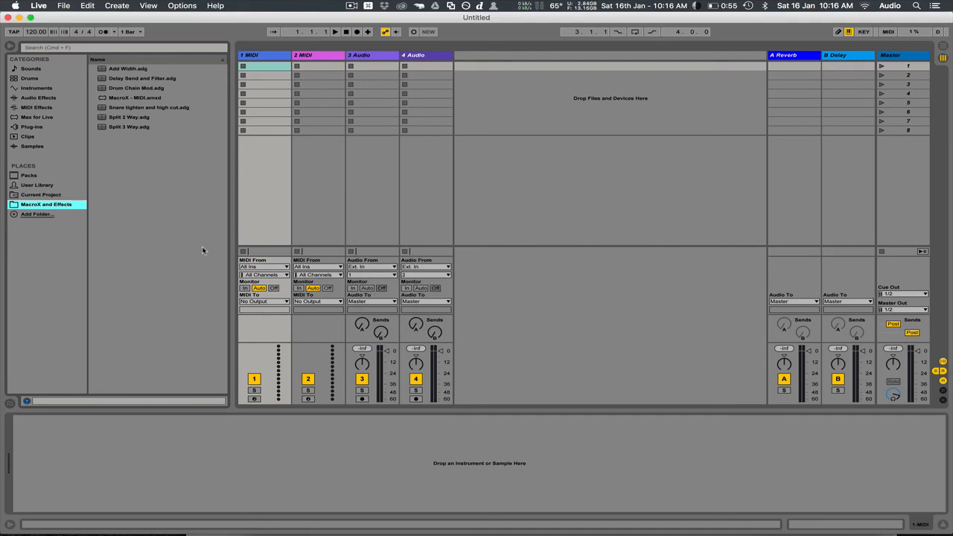
mouse_move(33, 218)
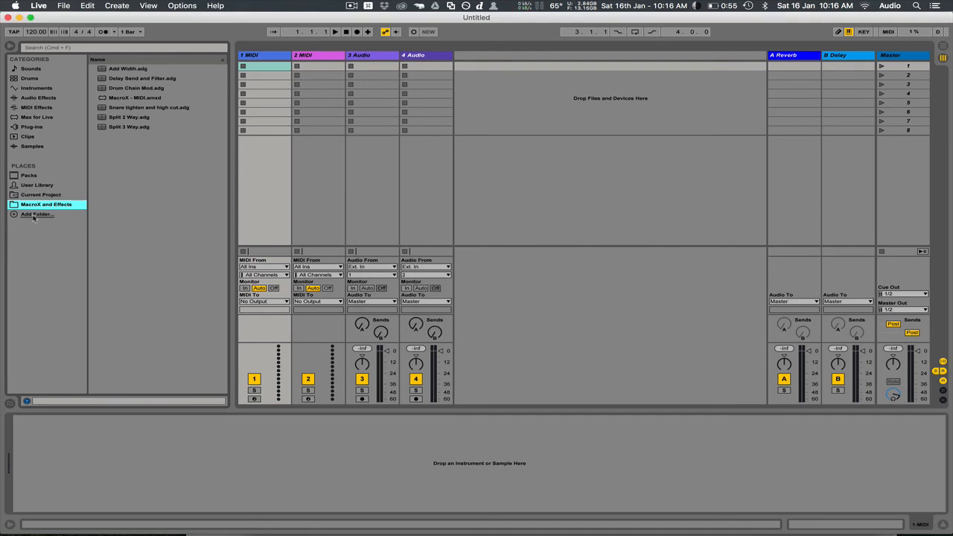
Add the inner Maschine Ex 1 folder, with its libraries, to the browser's Places
left_click(35, 214)
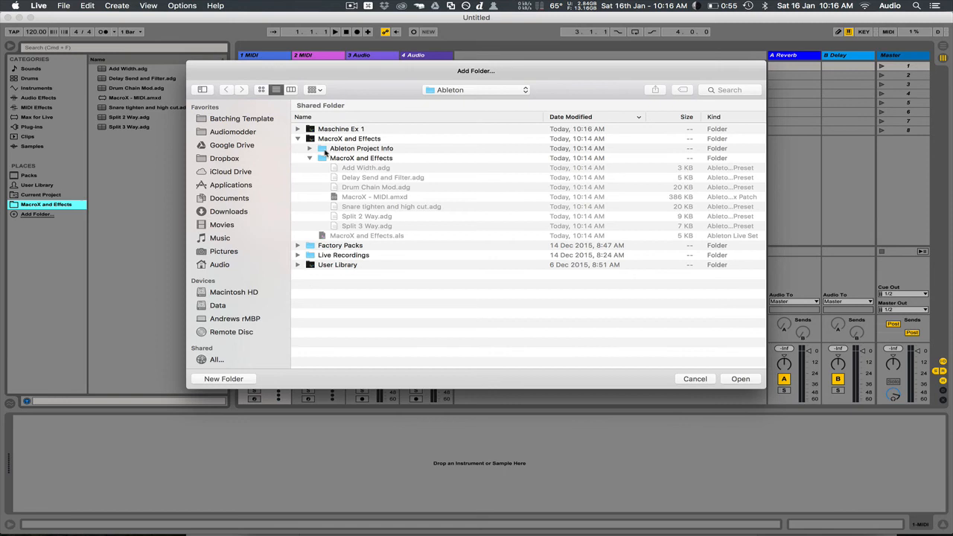
left_click(298, 129)
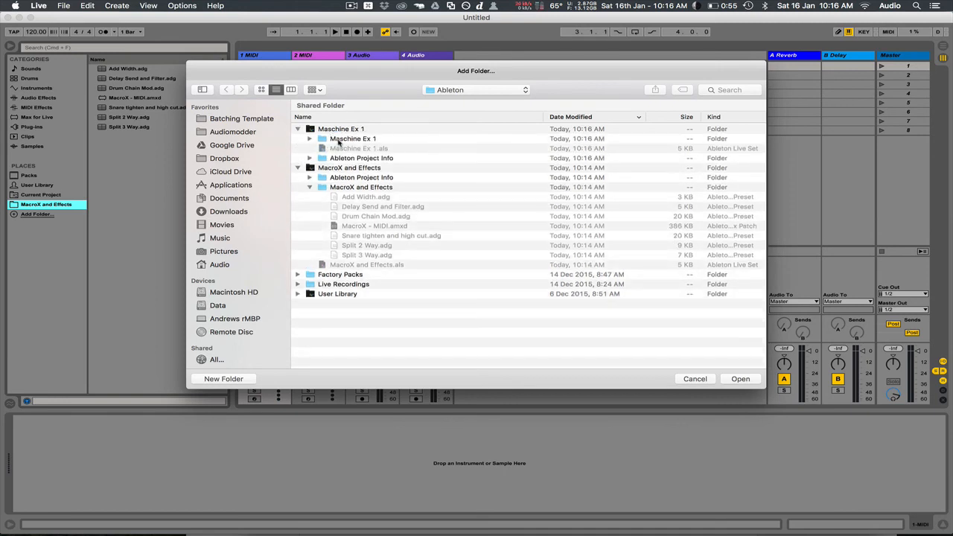
left_click(351, 139)
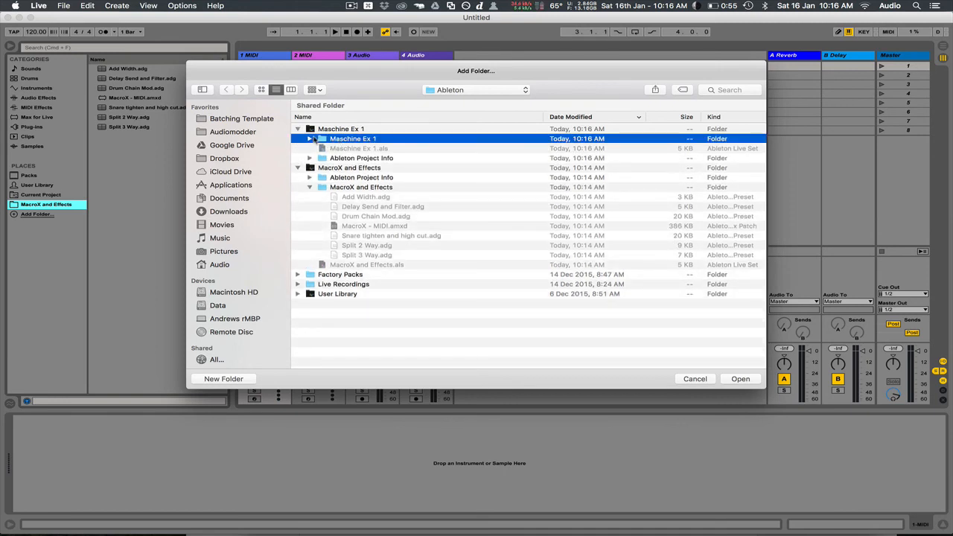
left_click(310, 138)
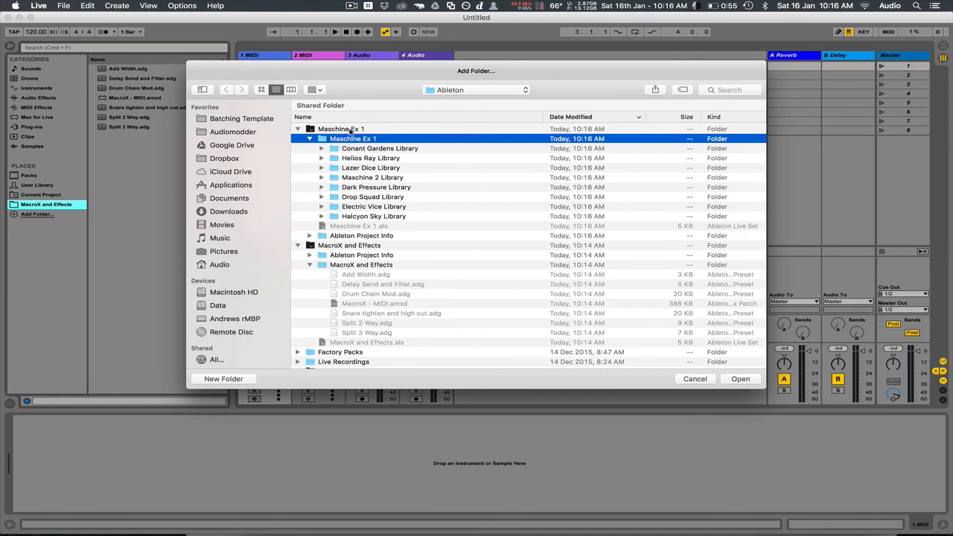
mouse_move(399, 158)
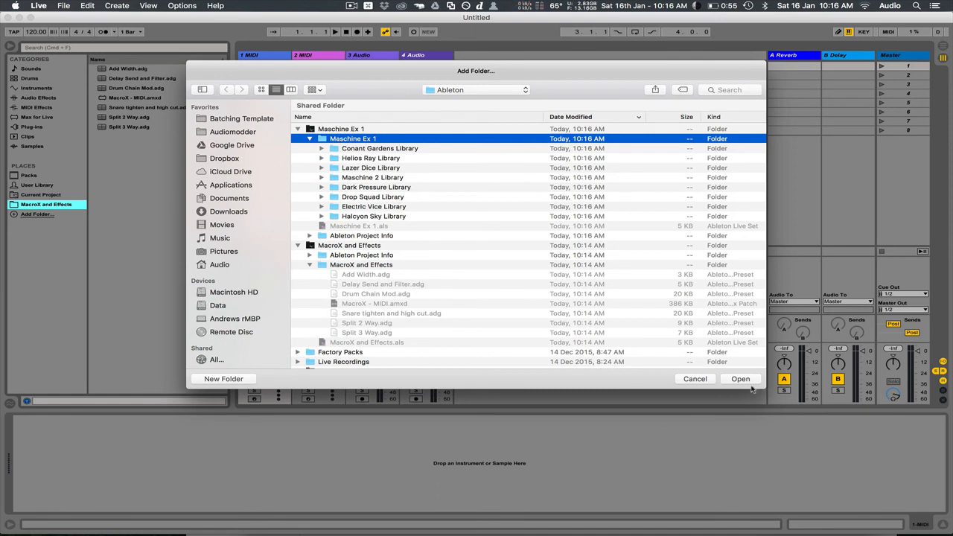
left_click(740, 380)
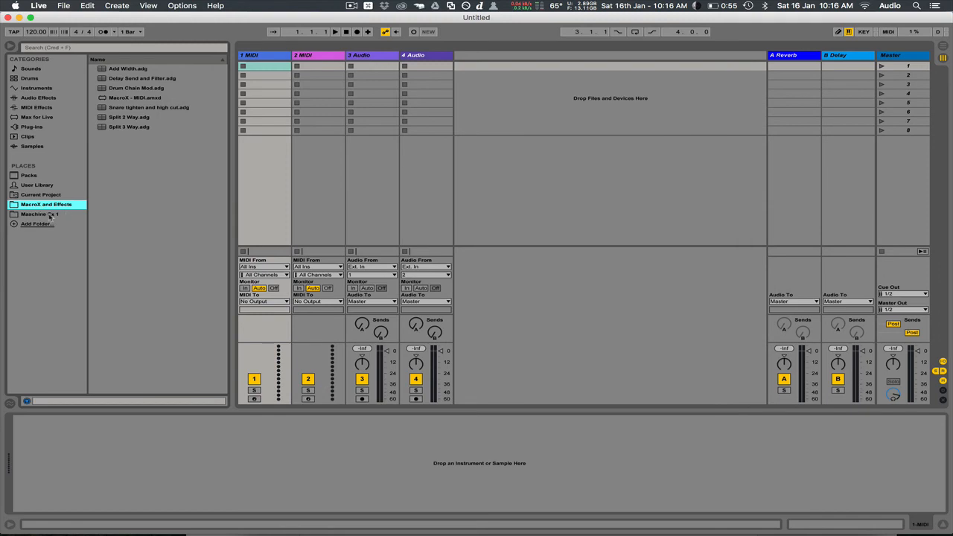
Load Ball Blazer Kit.adg from Electric Vice Library > Digital Kit, then return to Macrox and Effects
left_click(39, 215)
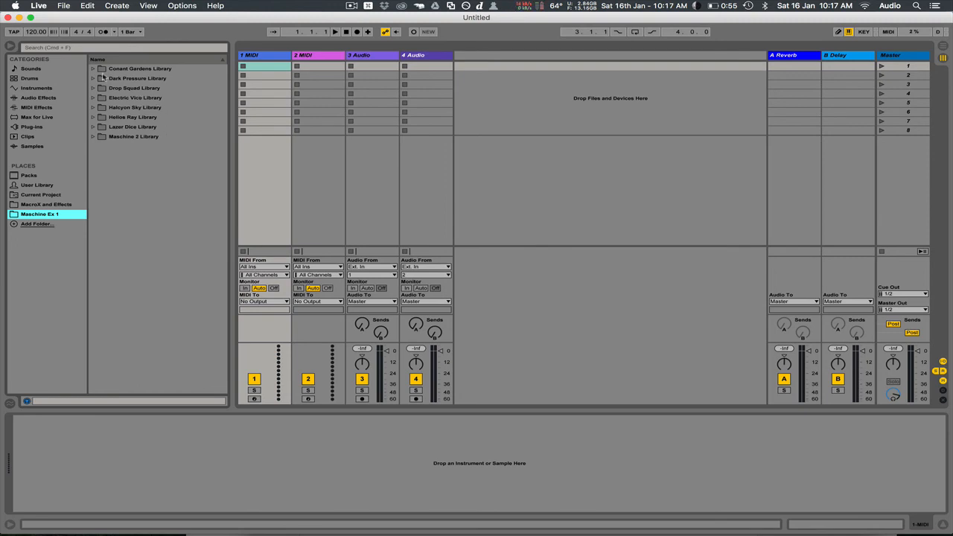
mouse_move(99, 101)
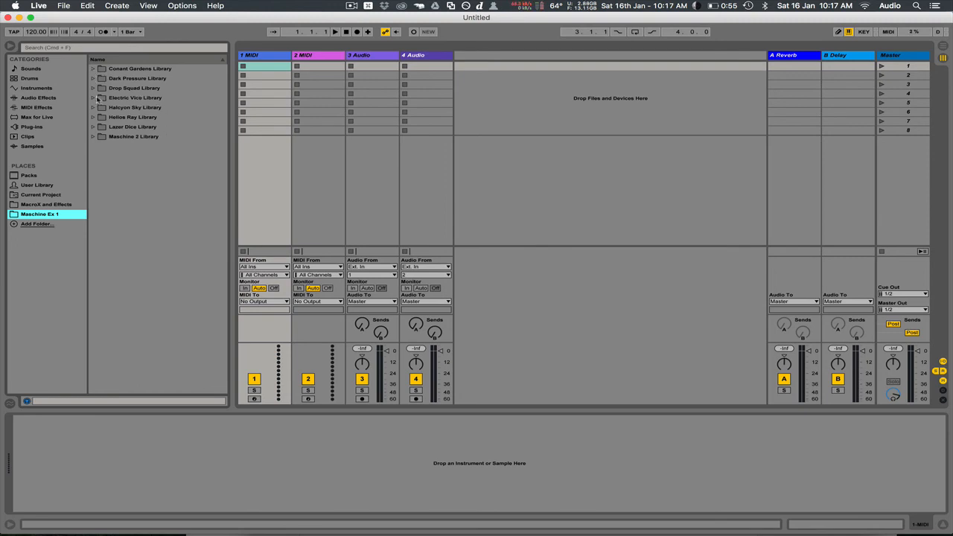
left_click(92, 98)
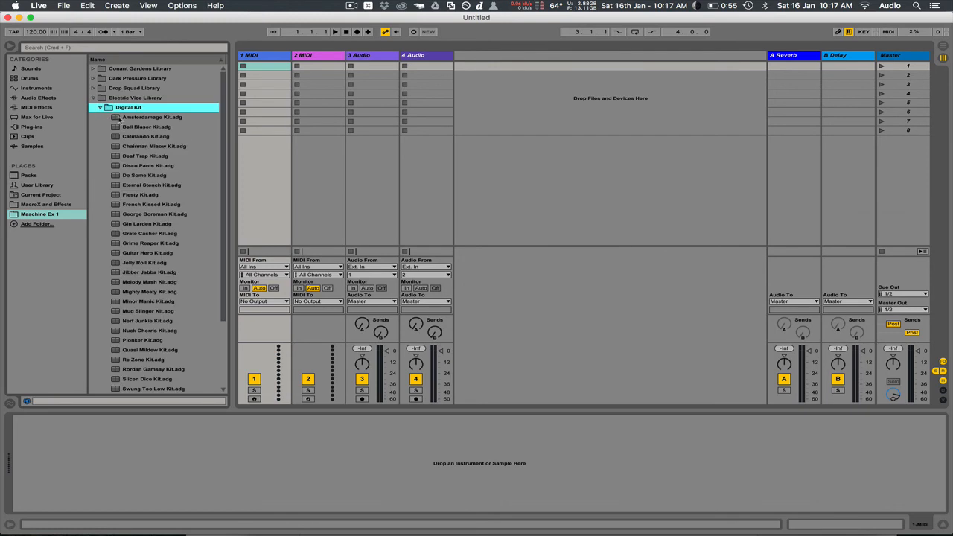
left_click(146, 126)
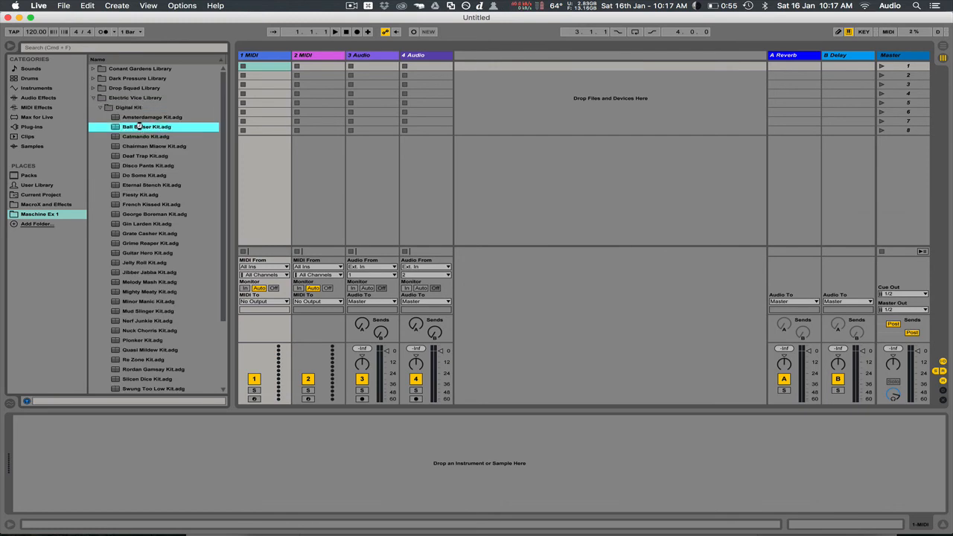
double_click(146, 127)
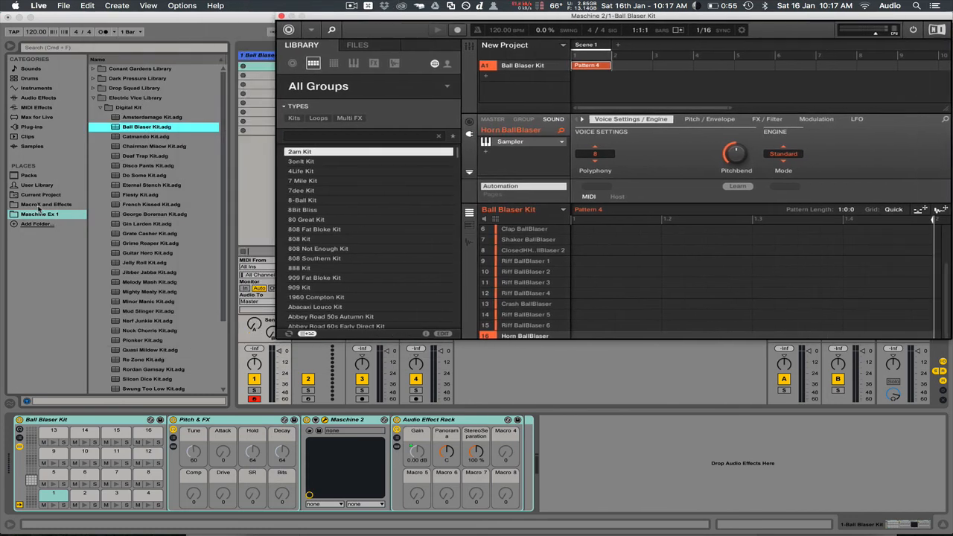
left_click(46, 204)
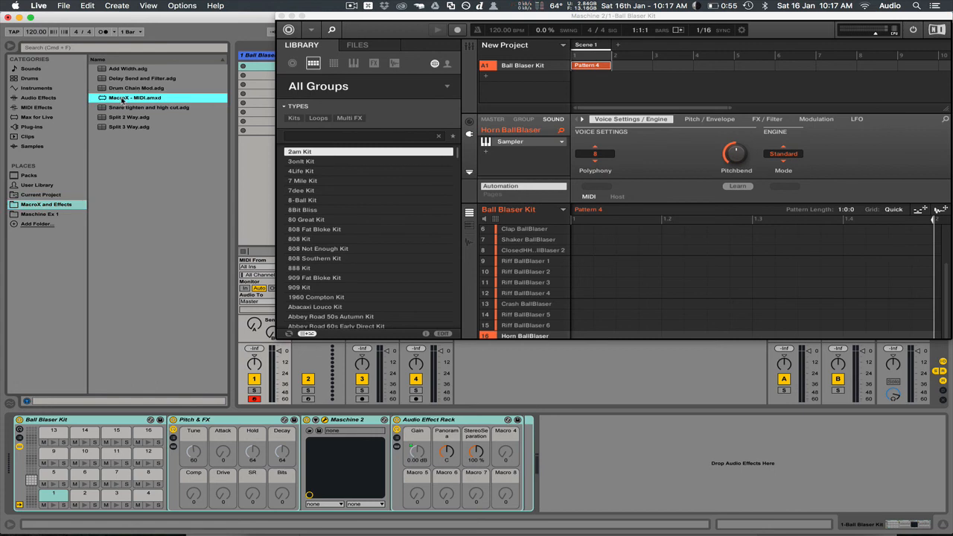
mouse_move(119, 111)
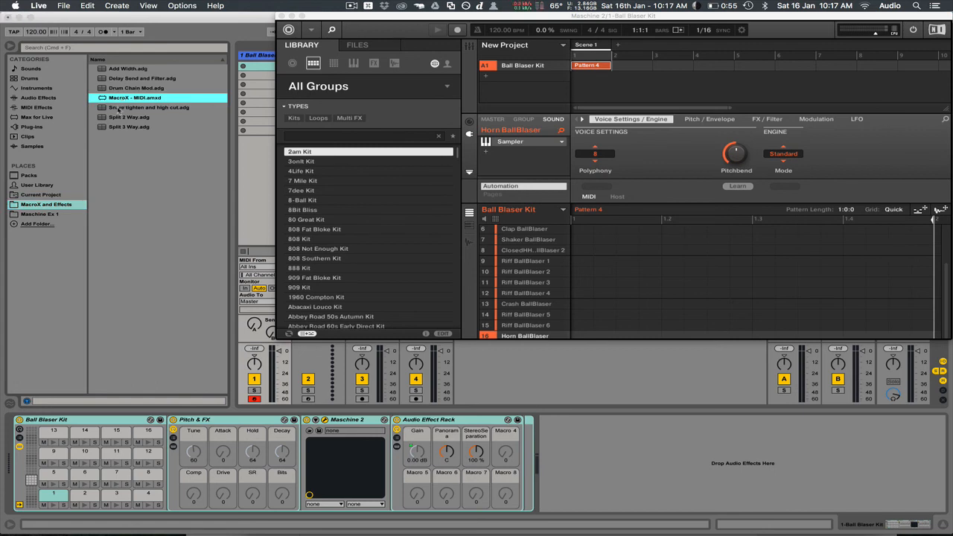